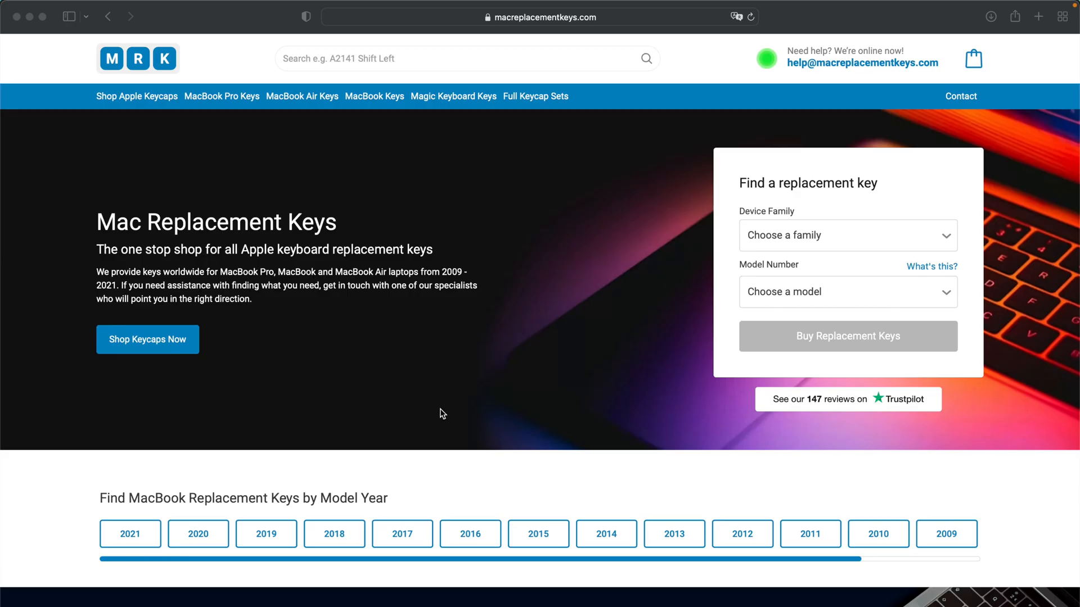
mouse_move(484, 266)
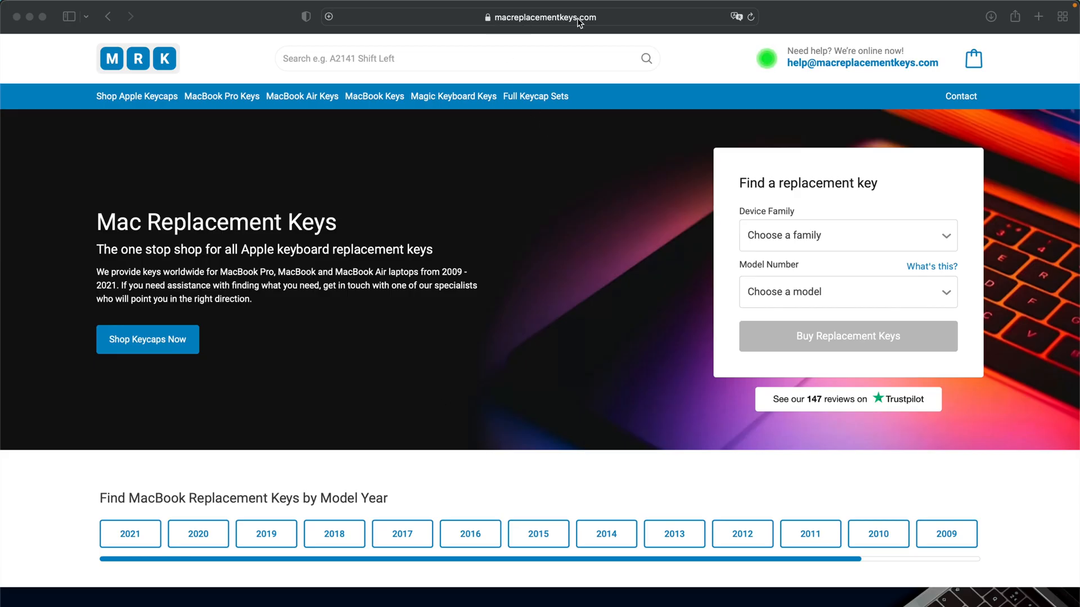
mouse_move(753, 302)
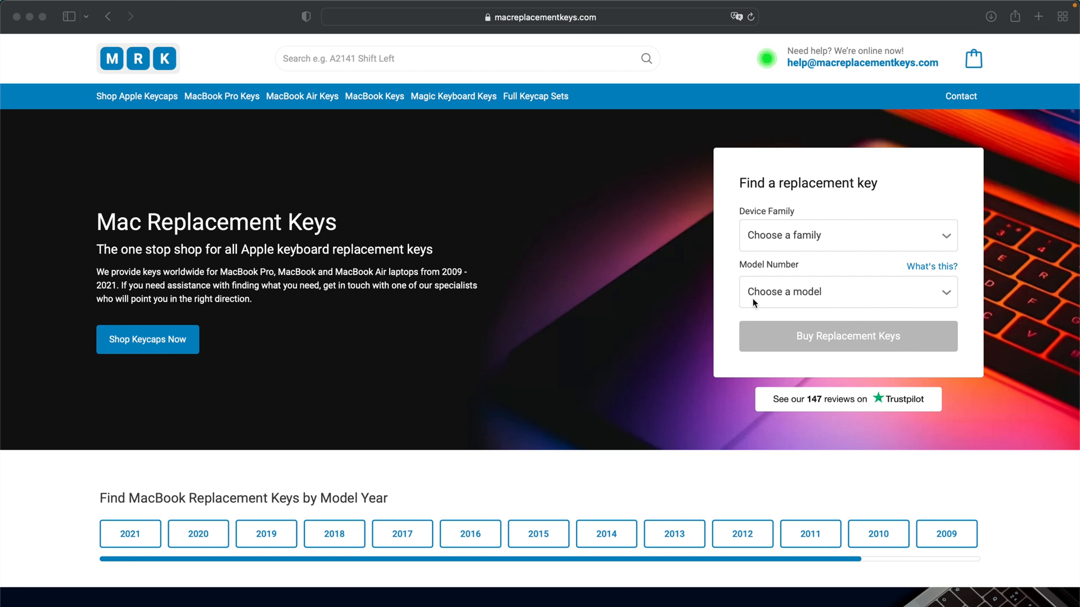
mouse_move(836, 245)
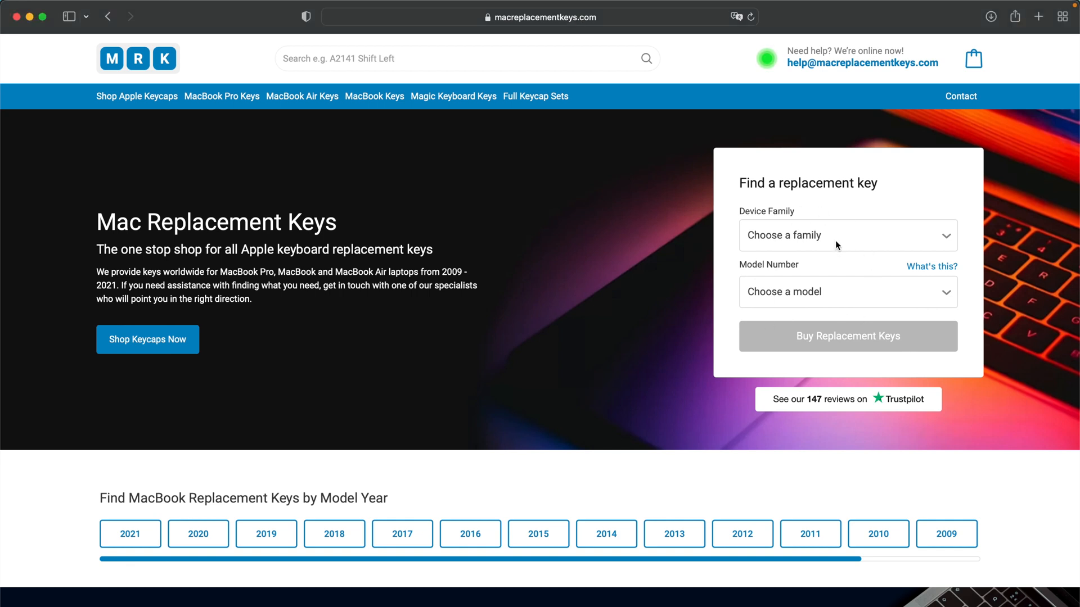
Choose MacBook Pro and model A1708 in the key finder, briefly viewing the model-number help.
click(846, 235)
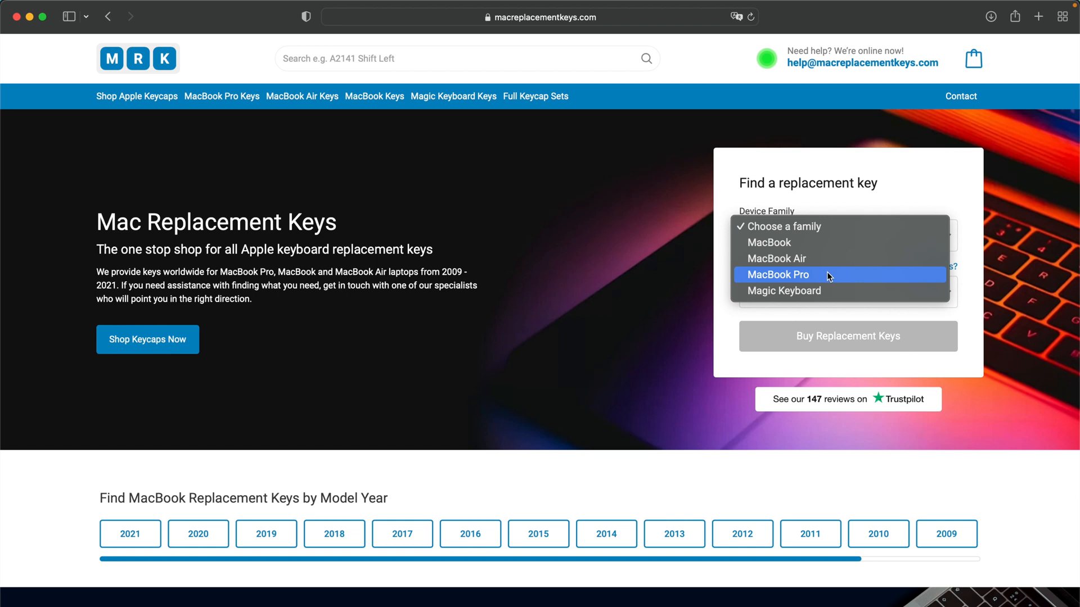
click(778, 275)
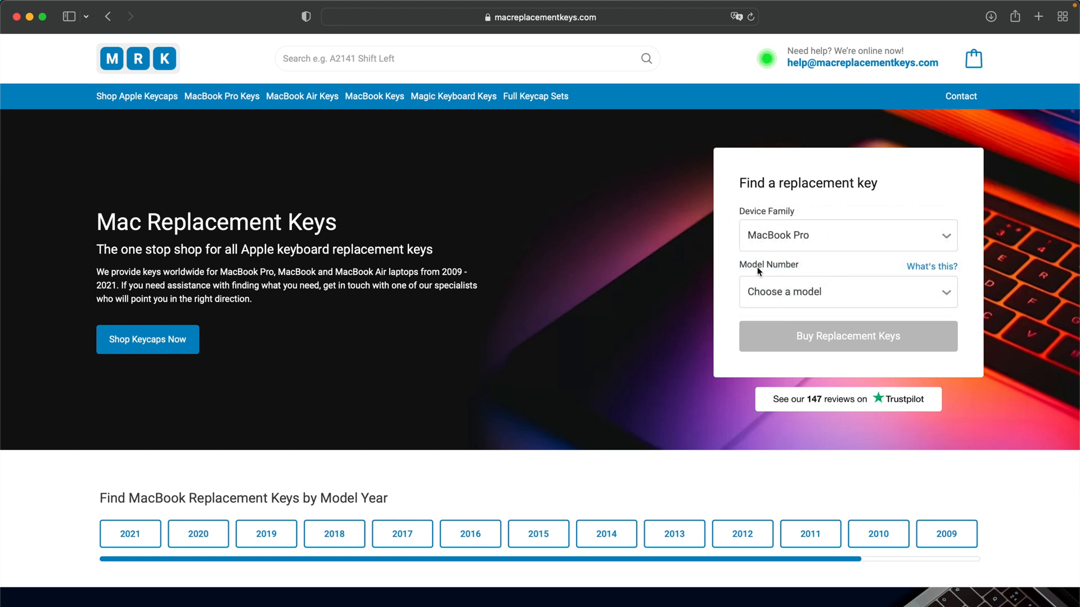
click(848, 292)
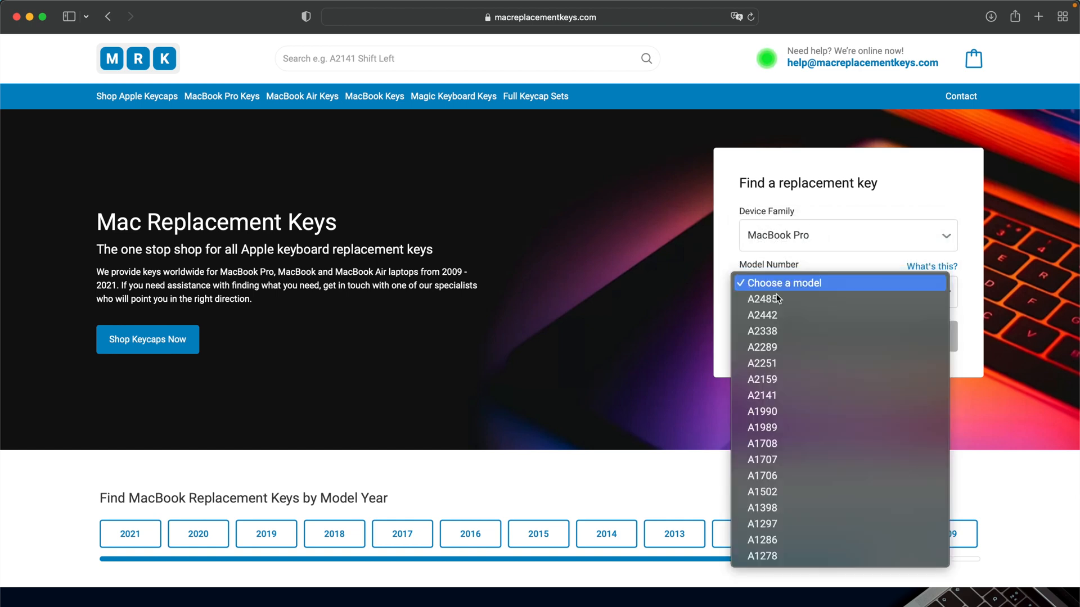
mouse_move(761, 443)
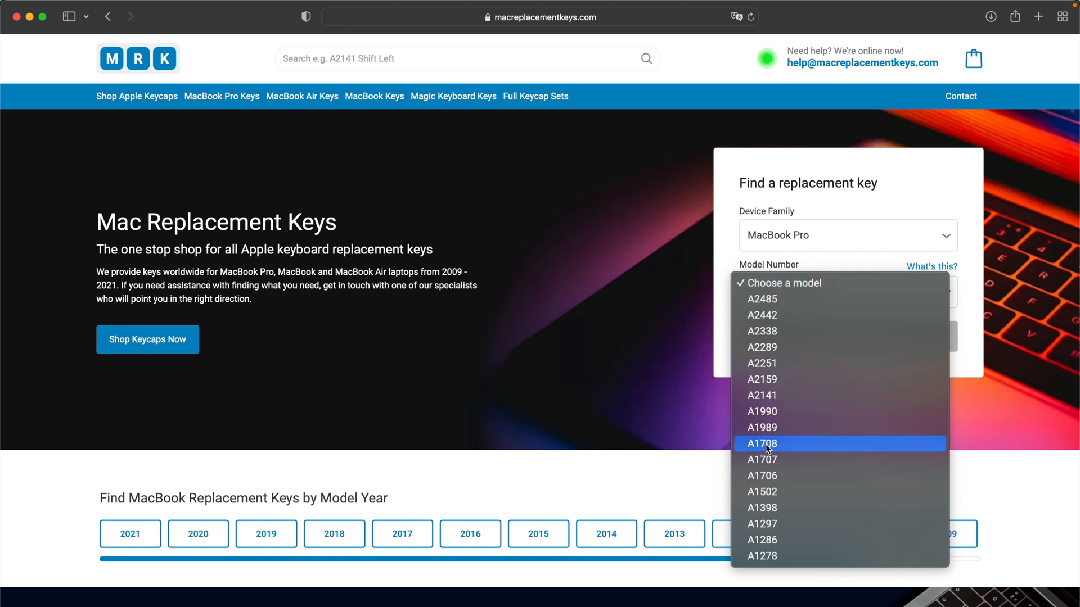
click(761, 443)
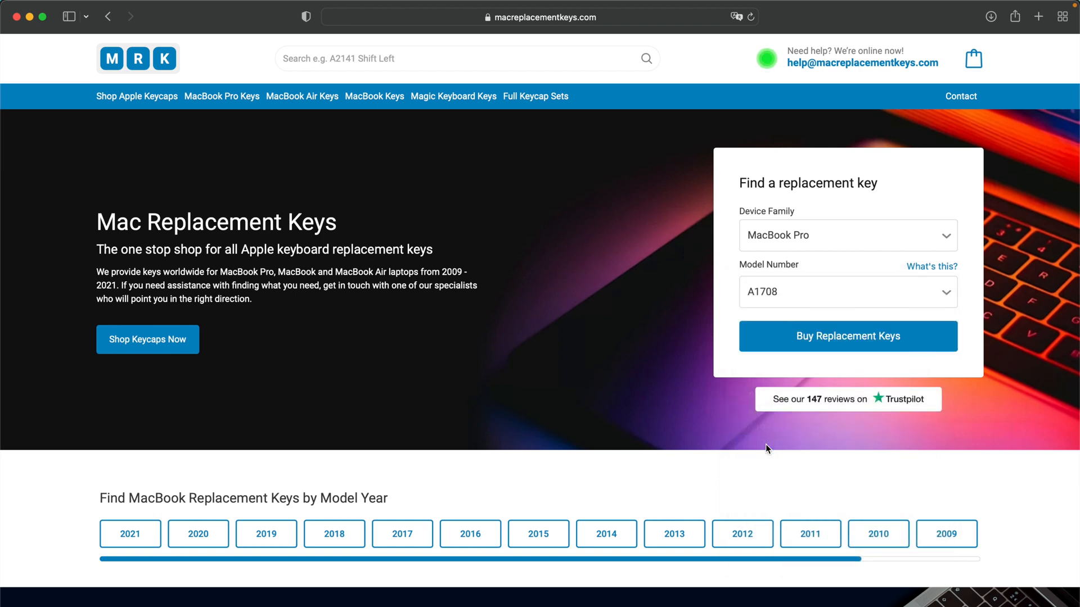
mouse_move(967, 282)
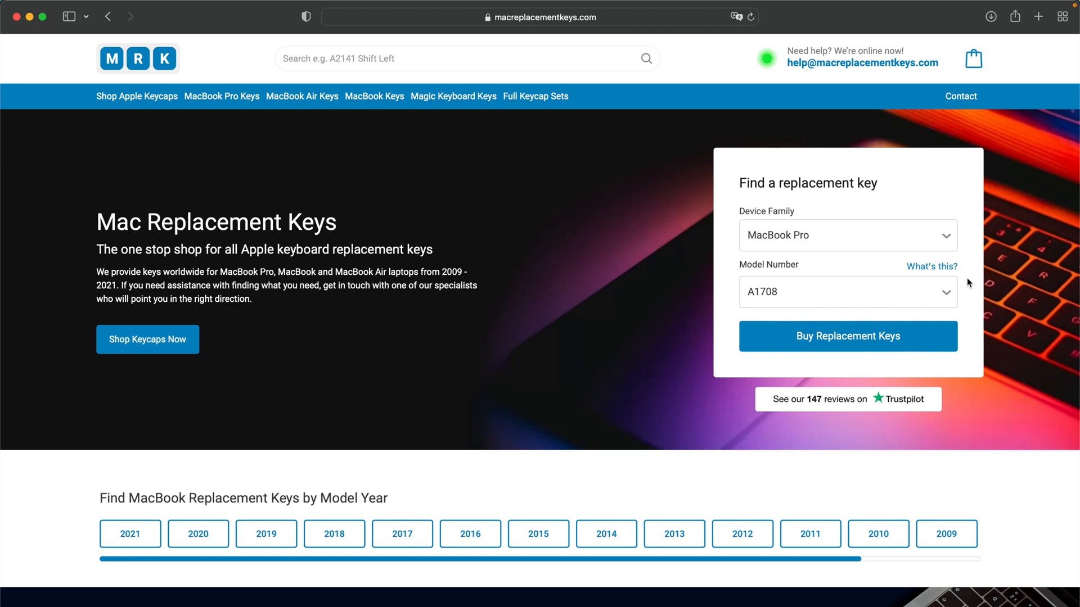
click(931, 267)
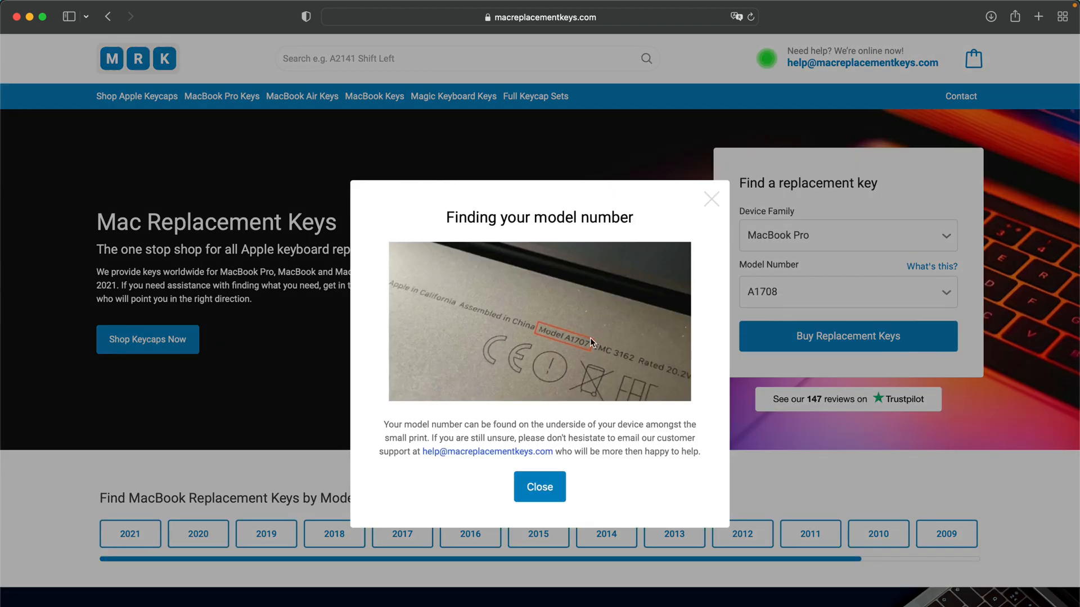
click(539, 487)
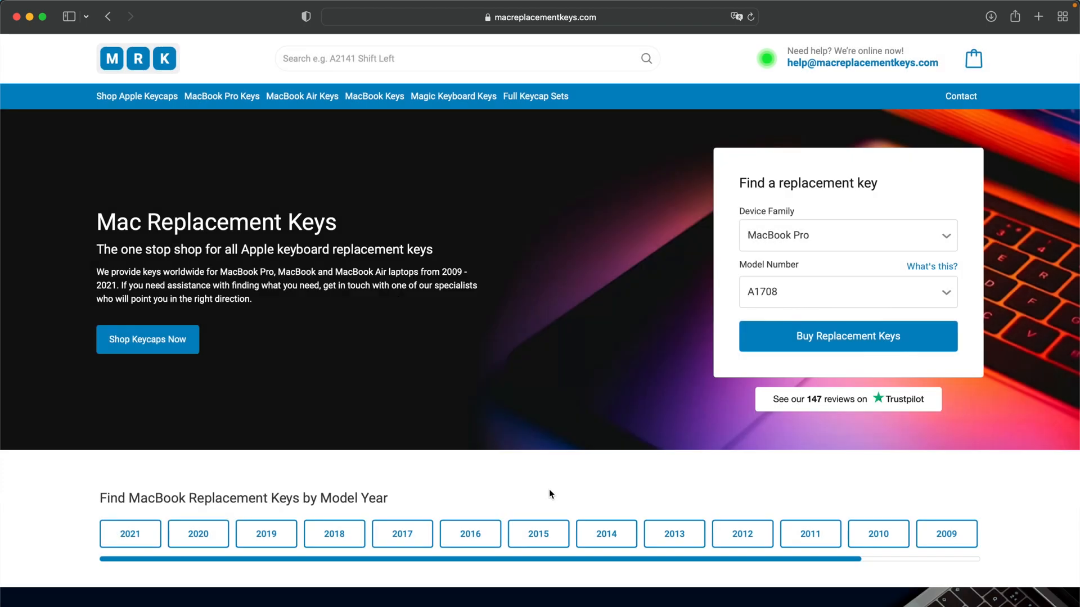
Add the Command Left key for MacBook Pro A1708 (UK layout) to the basket at £8.65.
click(848, 336)
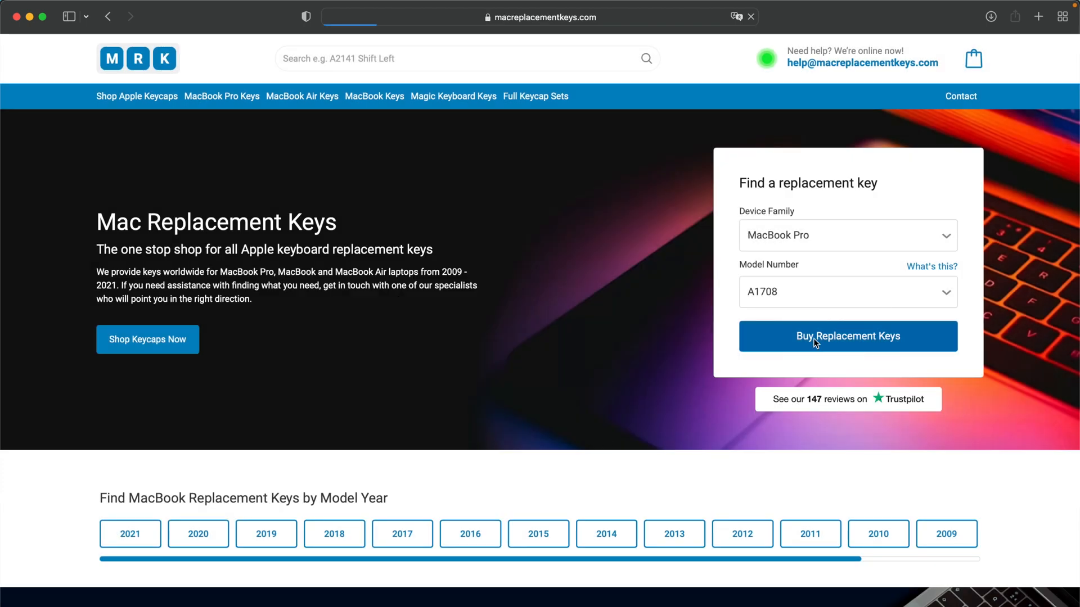
click(848, 336)
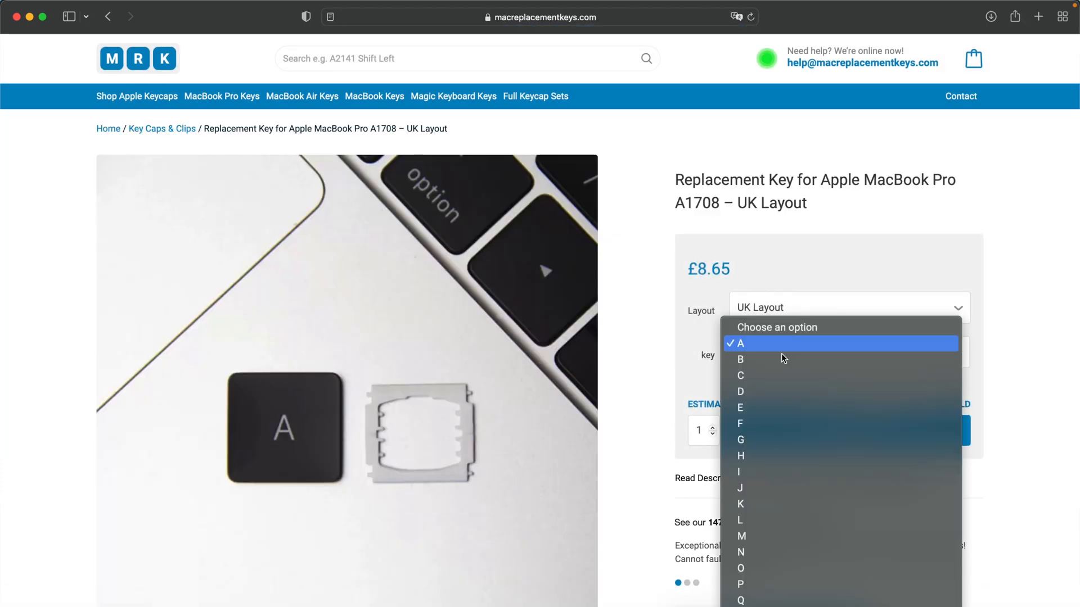
scroll(down, 3)
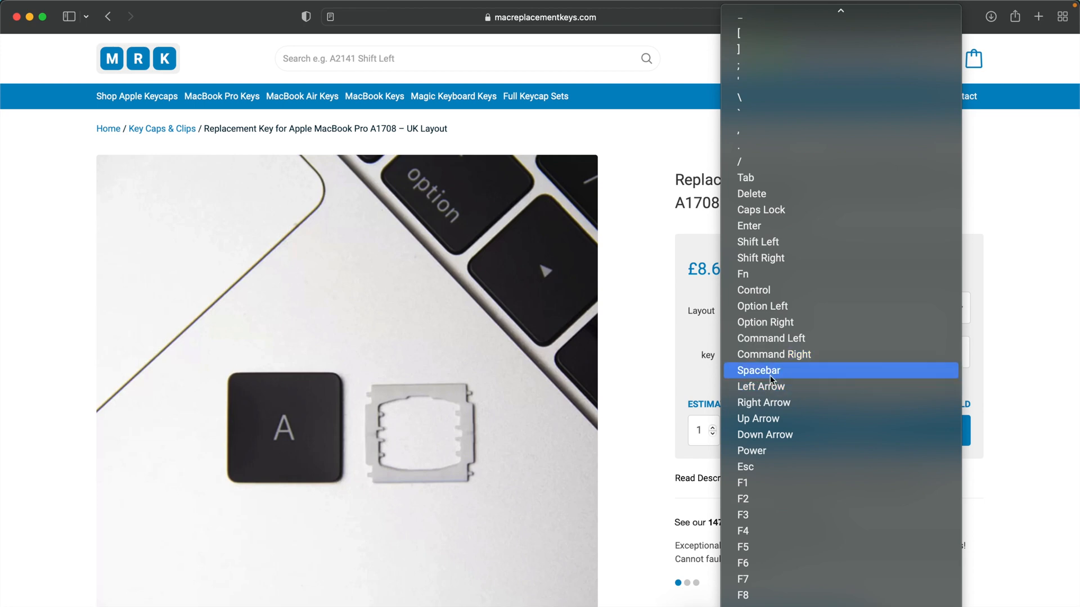
mouse_move(773, 374)
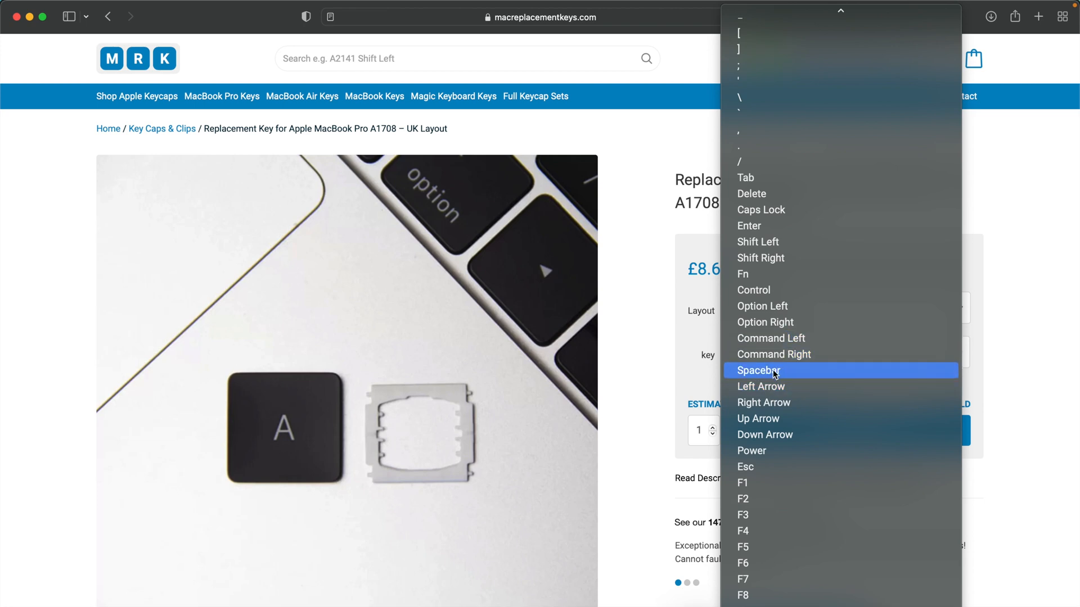
click(771, 370)
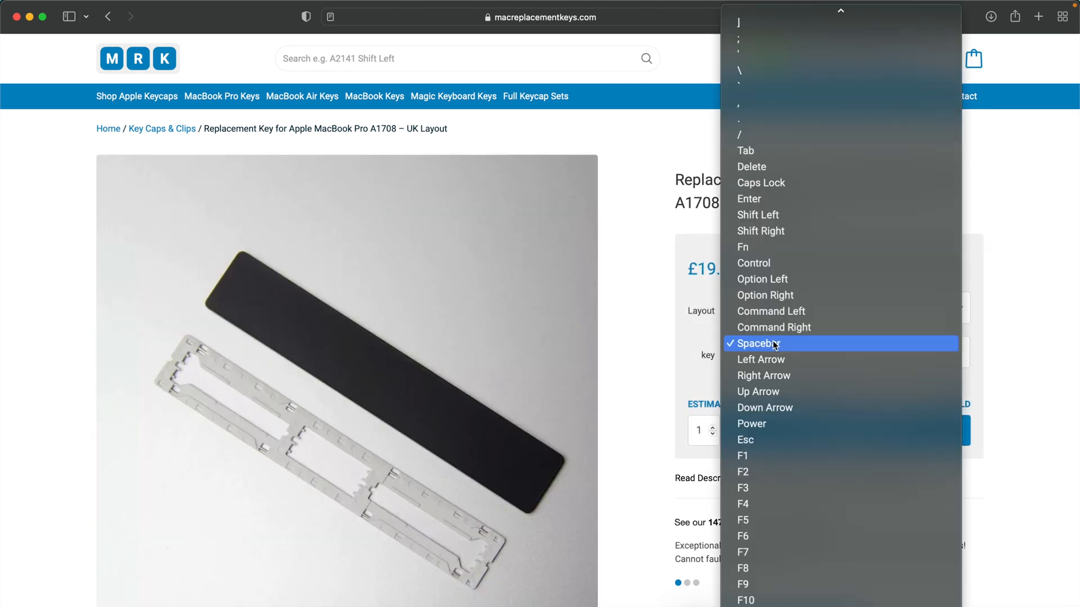
click(771, 310)
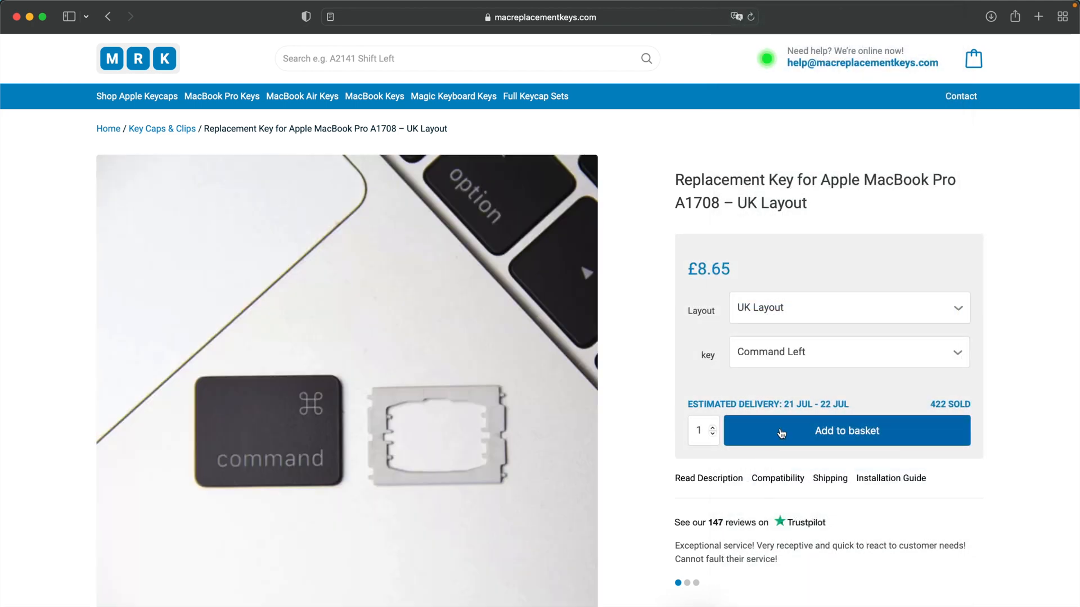
click(846, 431)
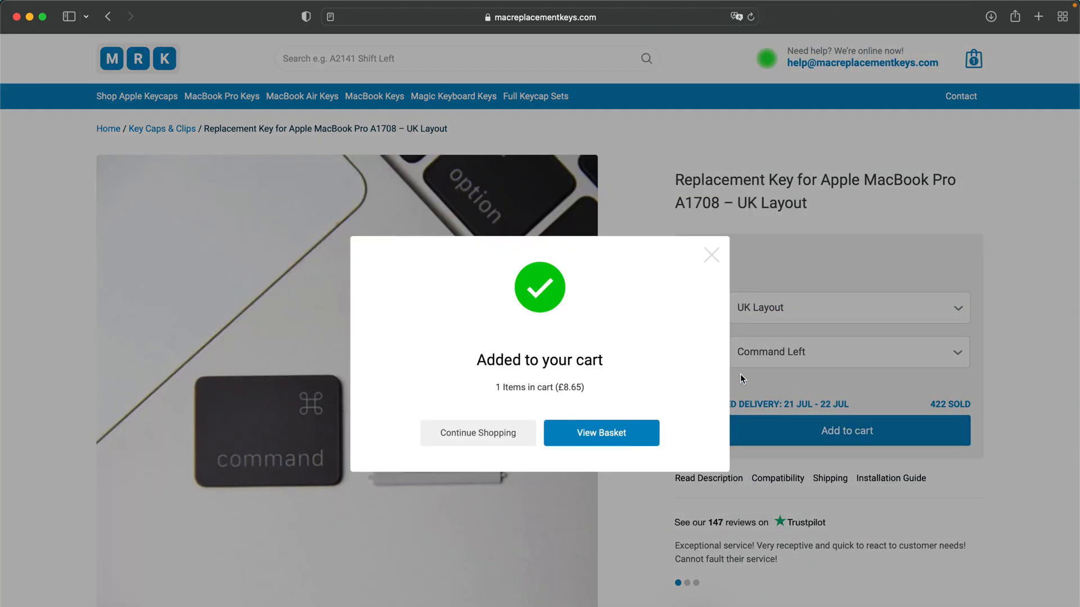